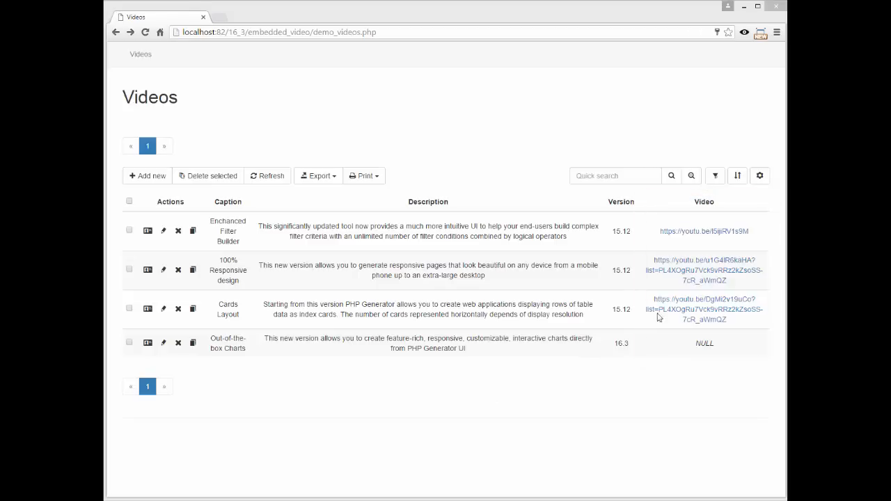
After checking a YouTube link, show the video column as Embedded video and regenerate the pages
click(704, 270)
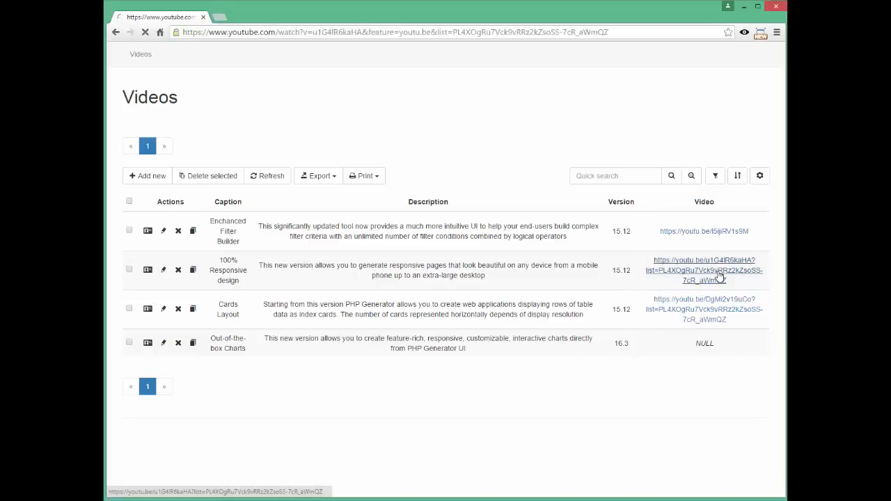
click(704, 270)
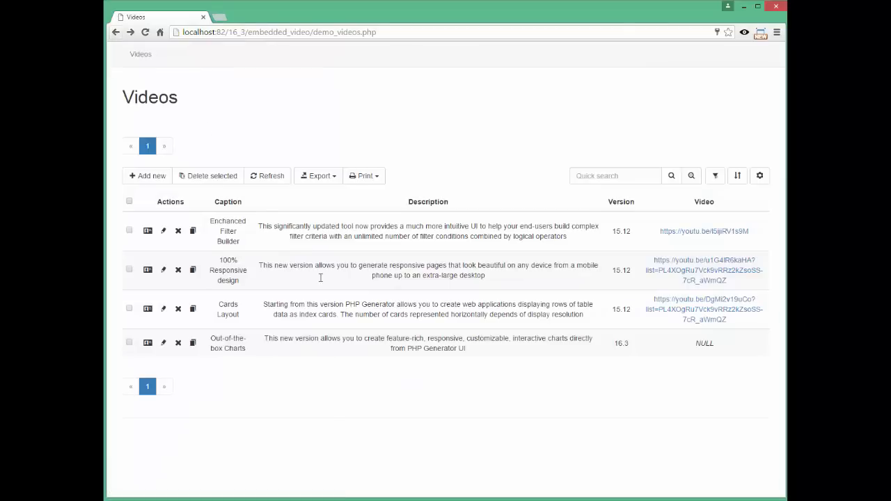
mouse_move(448, 395)
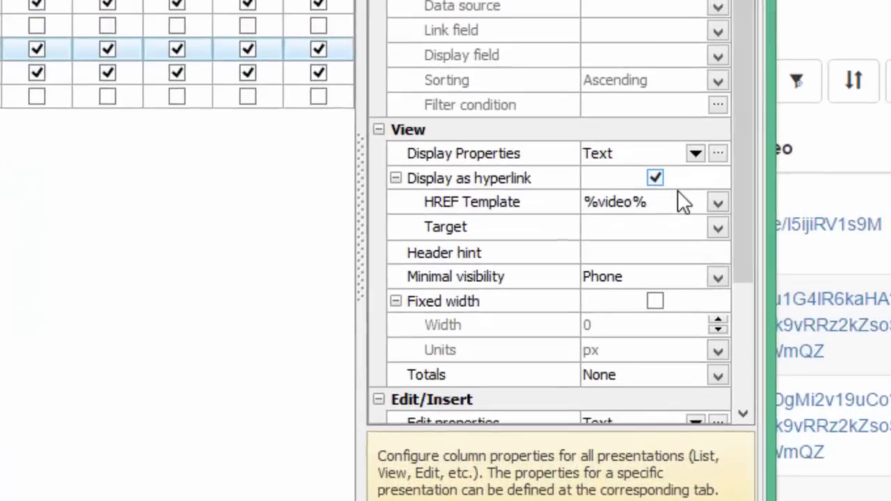
click(654, 177)
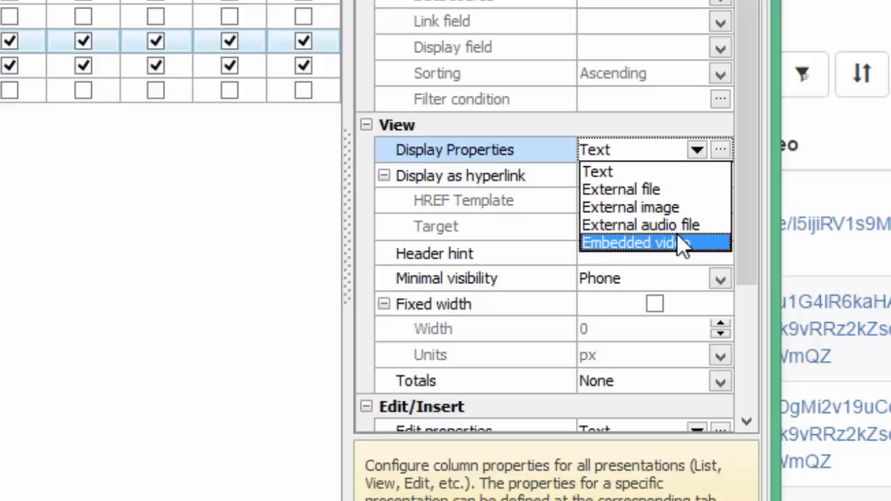
click(628, 242)
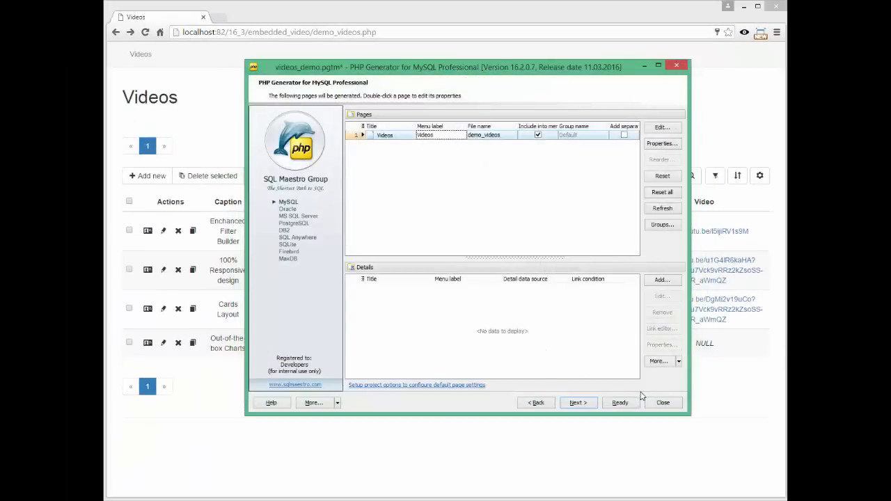
click(619, 402)
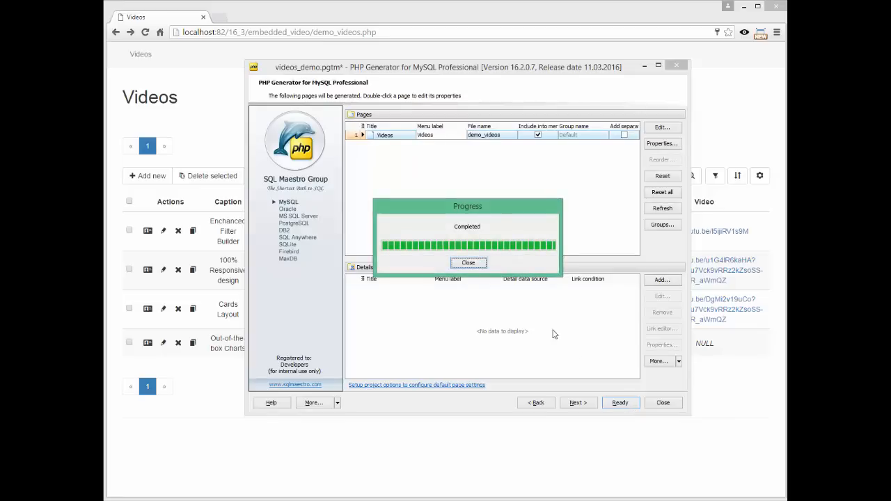
click(467, 263)
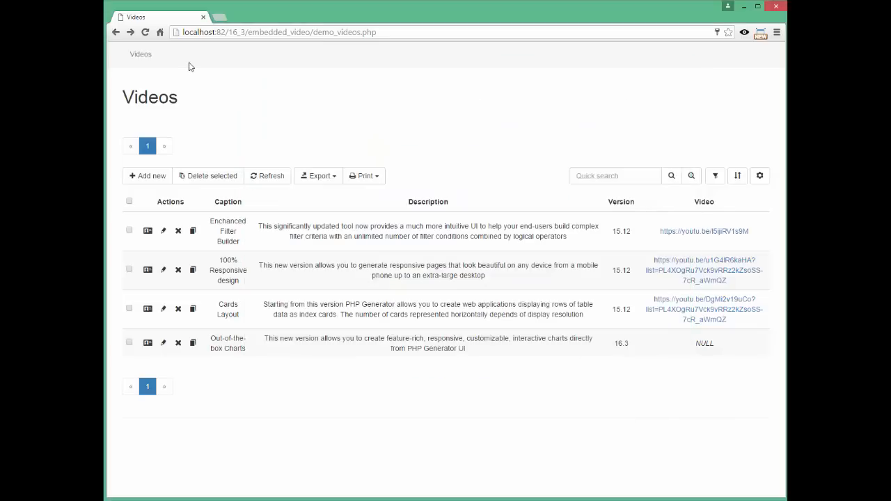
Reload the Videos page, then play and close the Cards Layout video popup
click(145, 32)
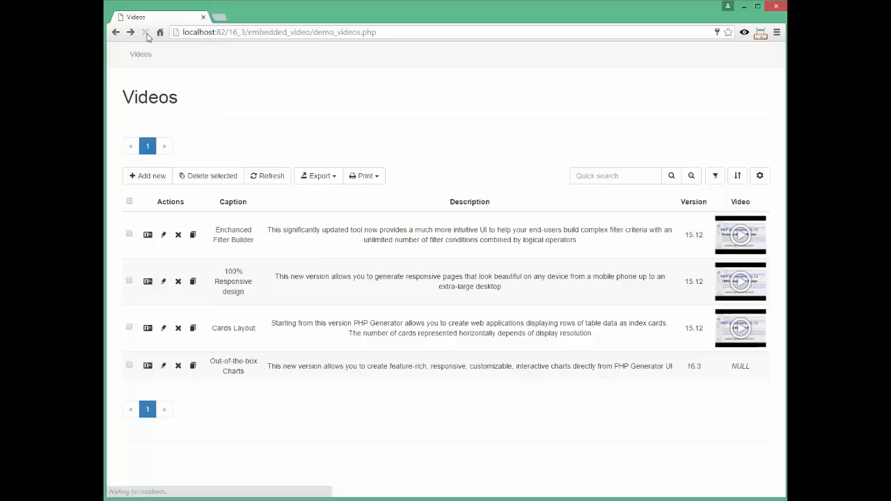
click(145, 32)
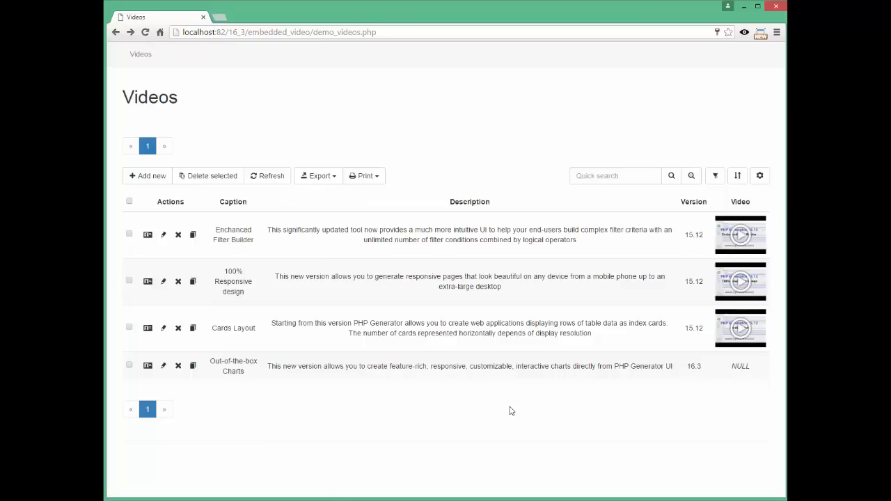
mouse_move(748, 340)
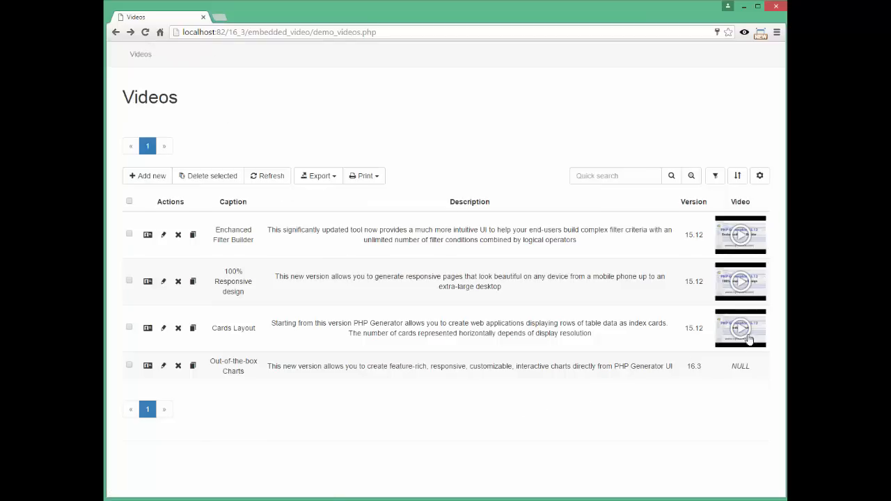
click(741, 328)
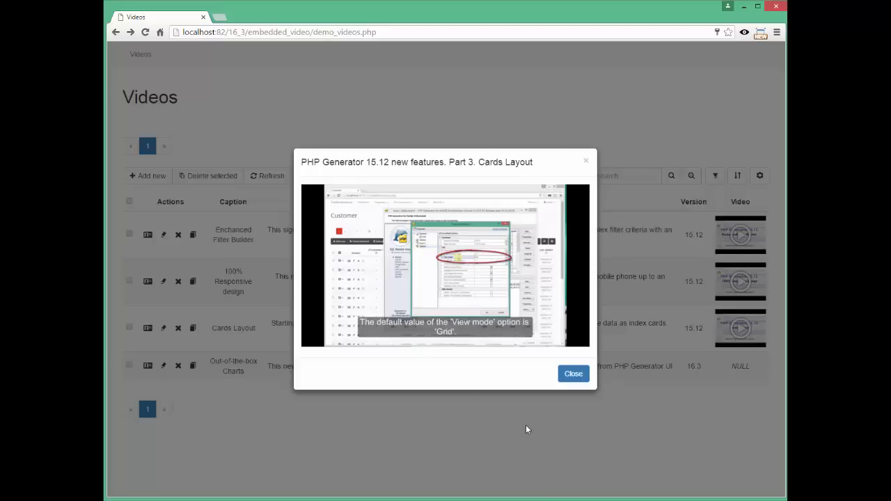
click(573, 374)
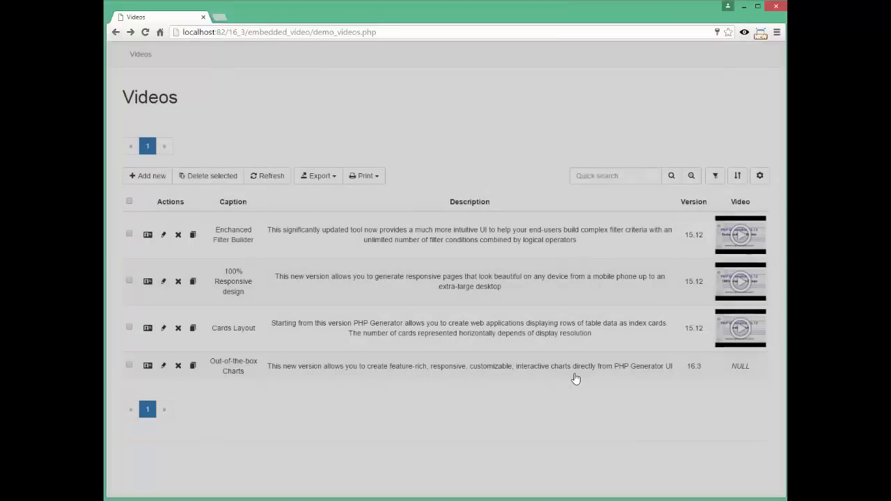
mouse_move(563, 398)
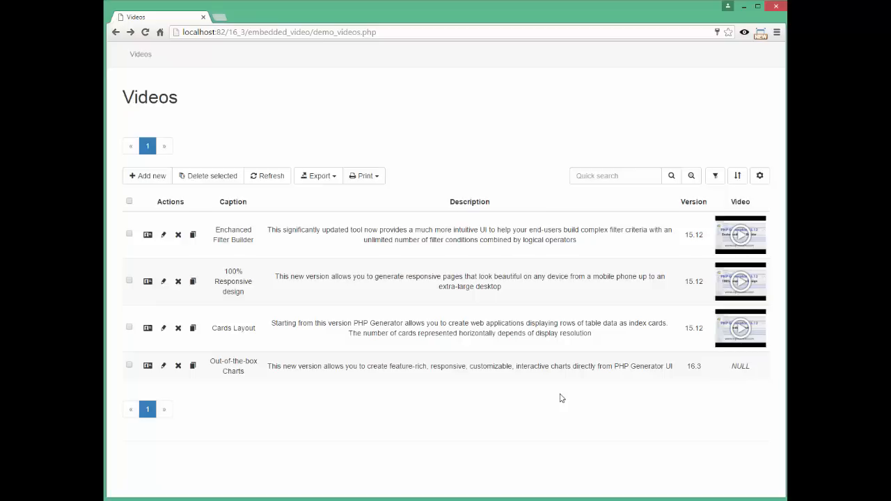
mouse_move(409, 439)
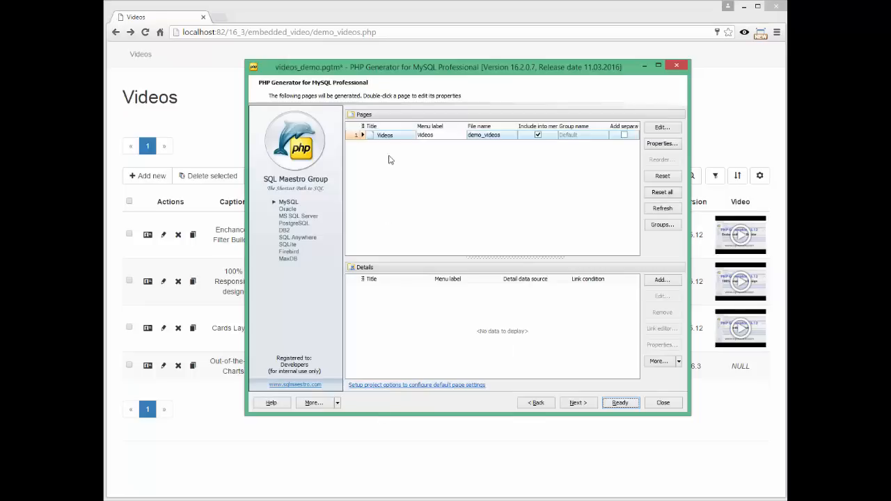
Replace the video column's default null label with '(no video)' on the Videos page
double_click(385, 135)
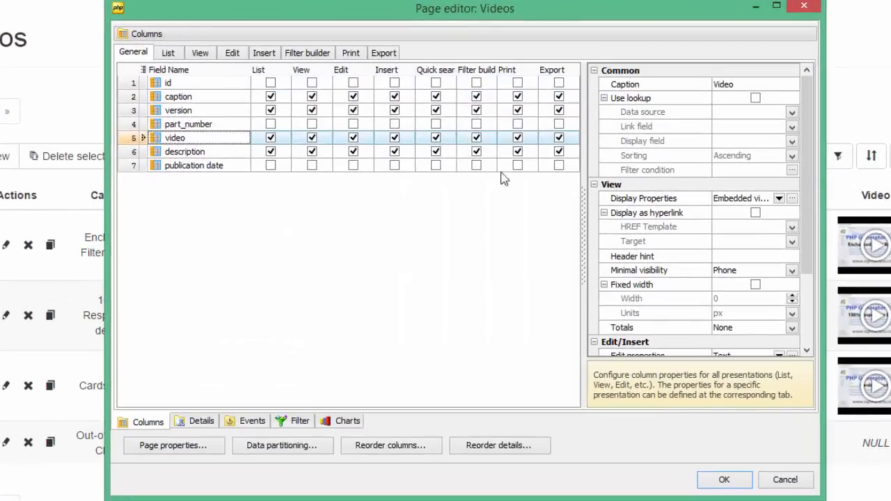
click(792, 198)
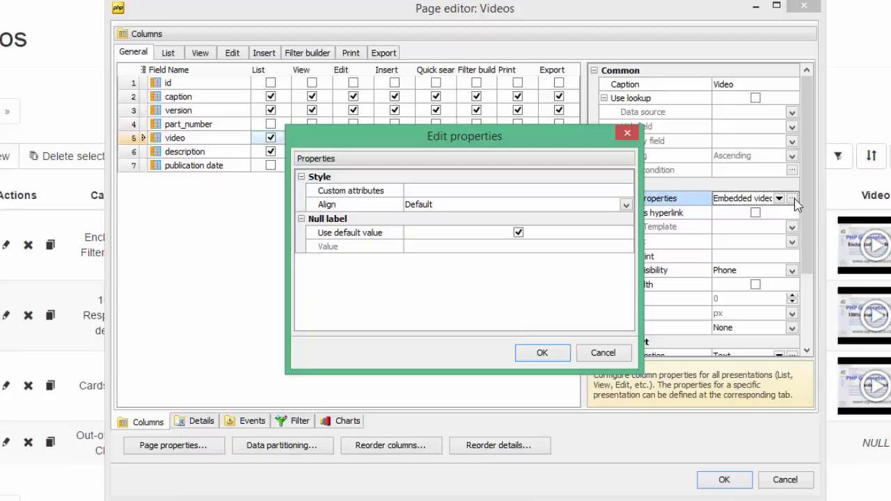
click(518, 232)
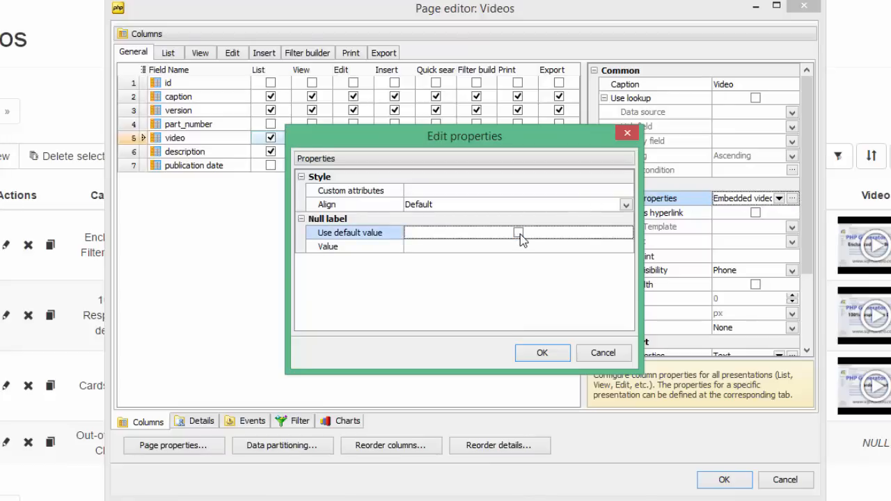
click(518, 246)
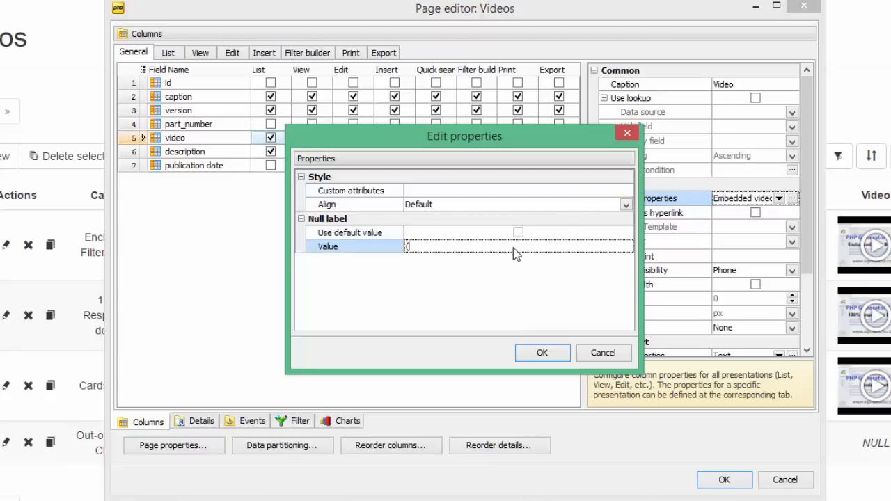
text((no video))
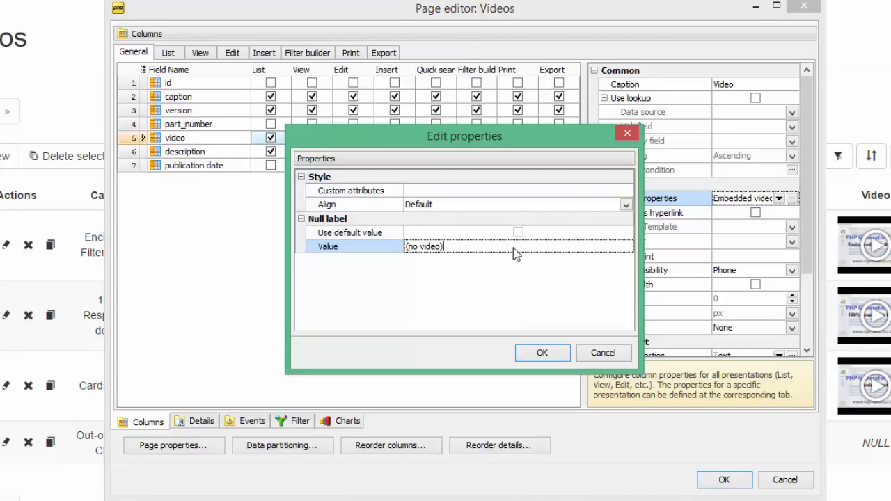
click(542, 353)
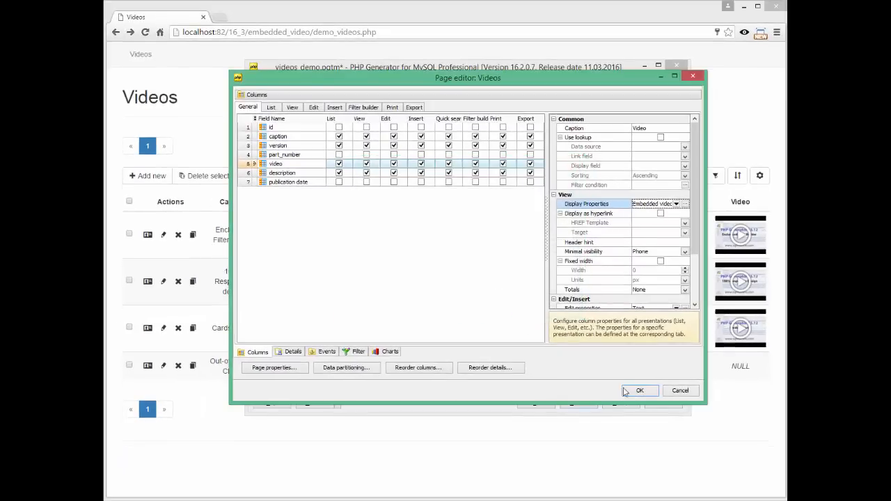
click(638, 390)
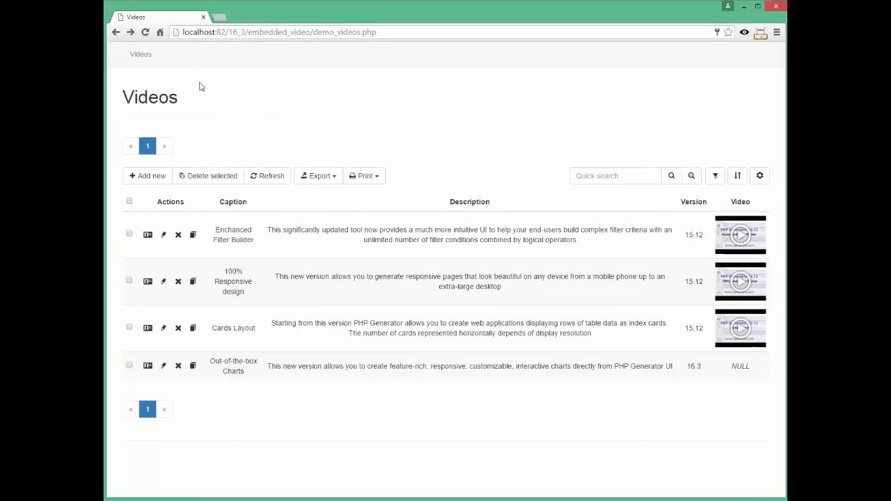